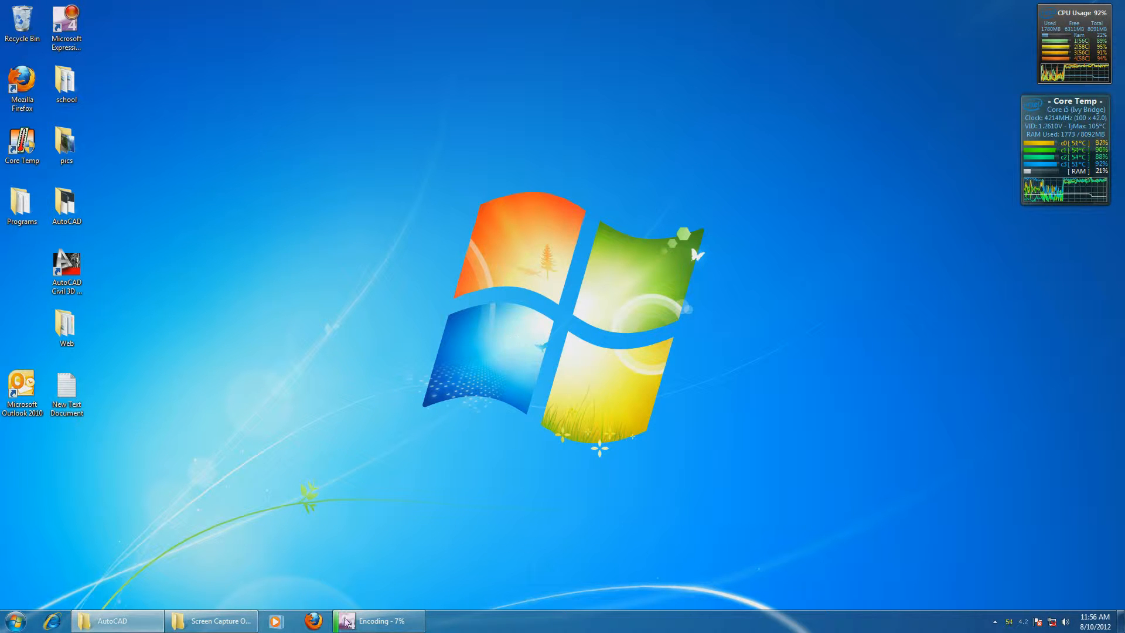
# Check the encoding progress, then launch AutoCAD and continue past the educational-product warning
pyautogui.click(376, 620)
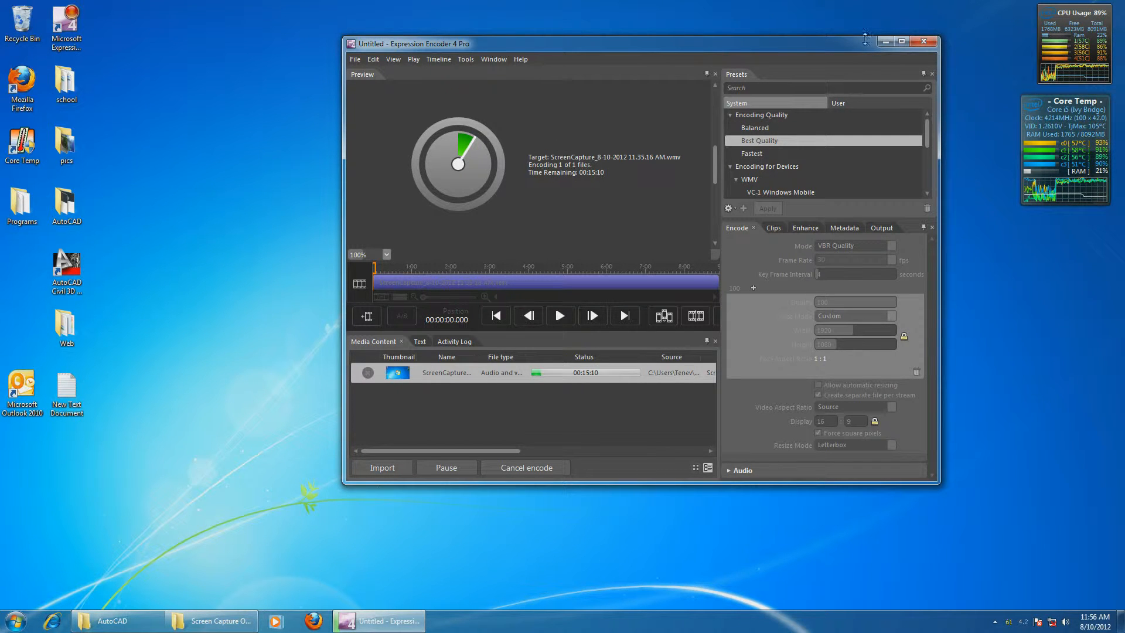
pyautogui.moveTo(885, 41)
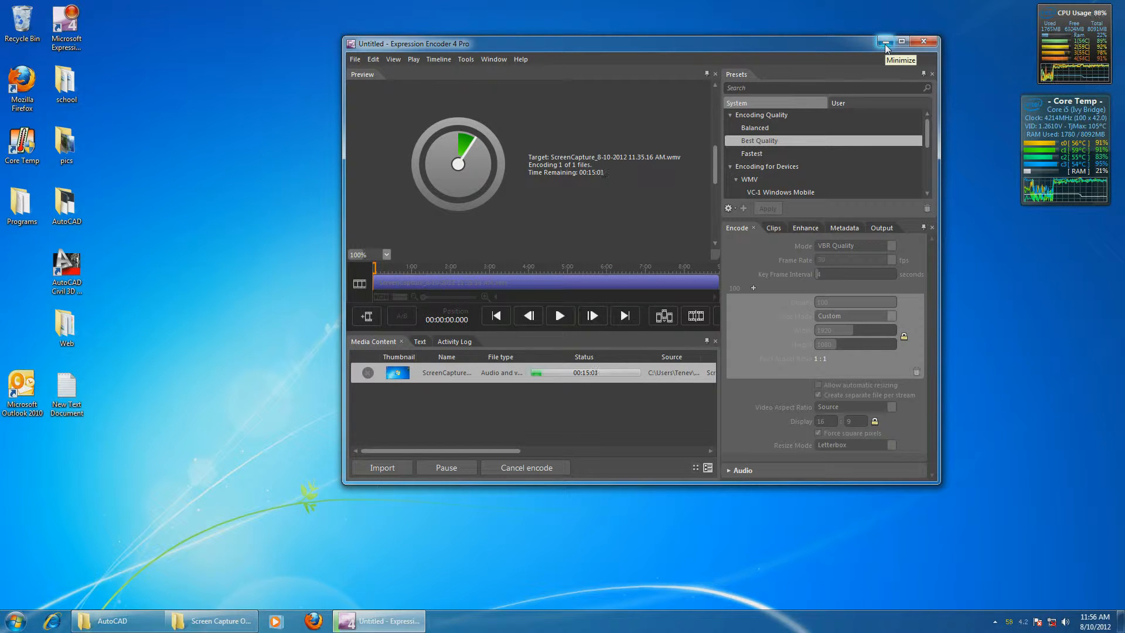
pyautogui.click(884, 41)
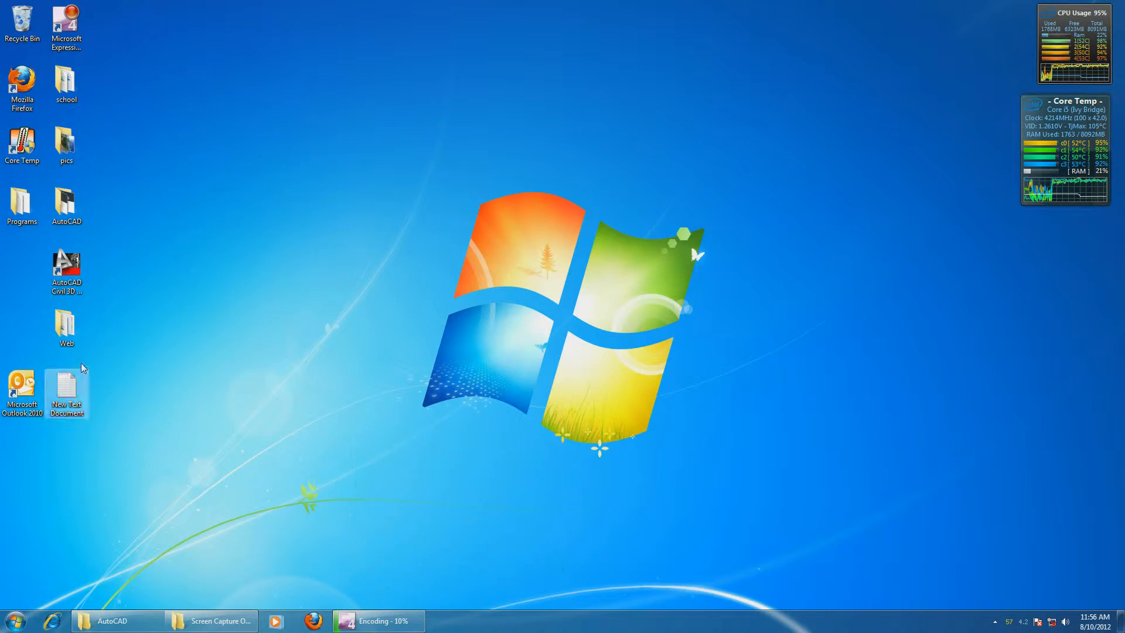
pyautogui.doubleClick(66, 265)
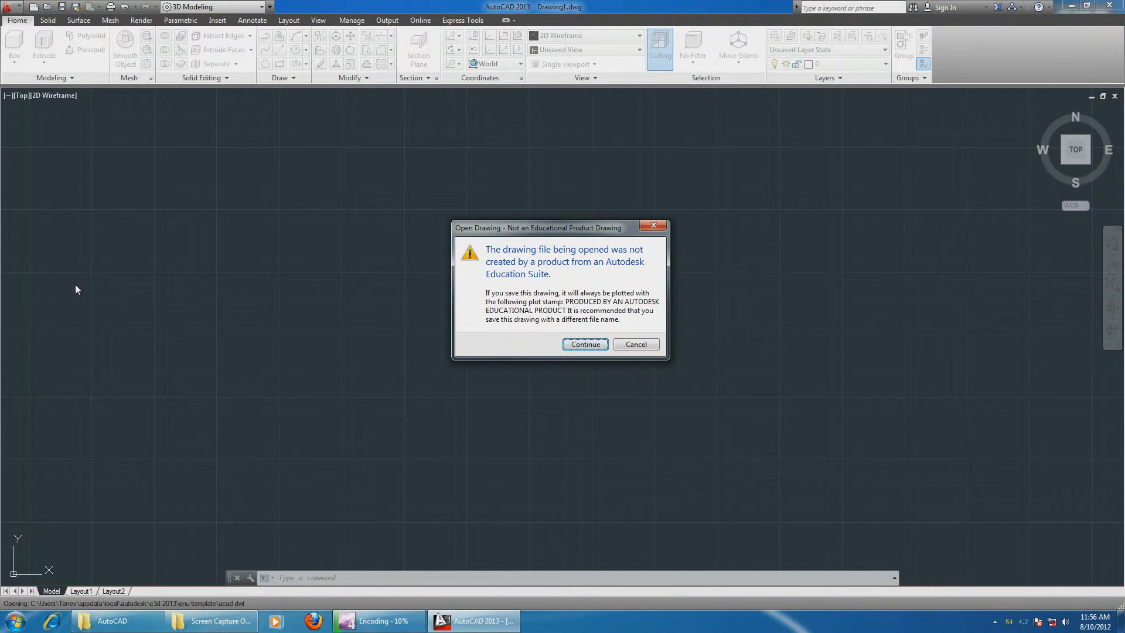
pyautogui.click(583, 344)
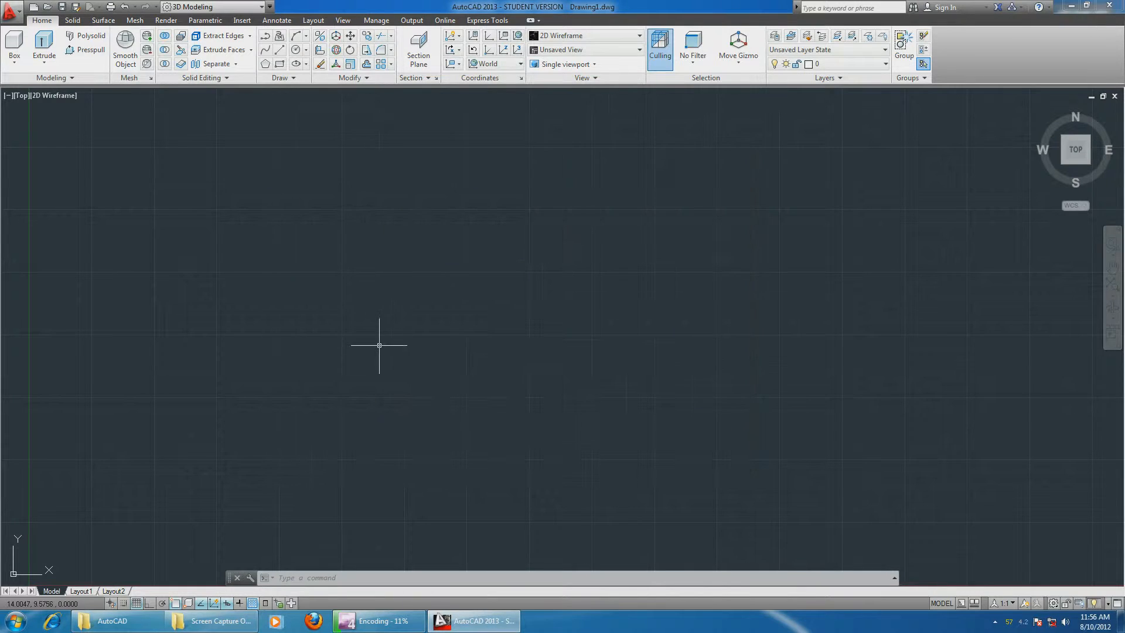
pyautogui.moveTo(501, 381)
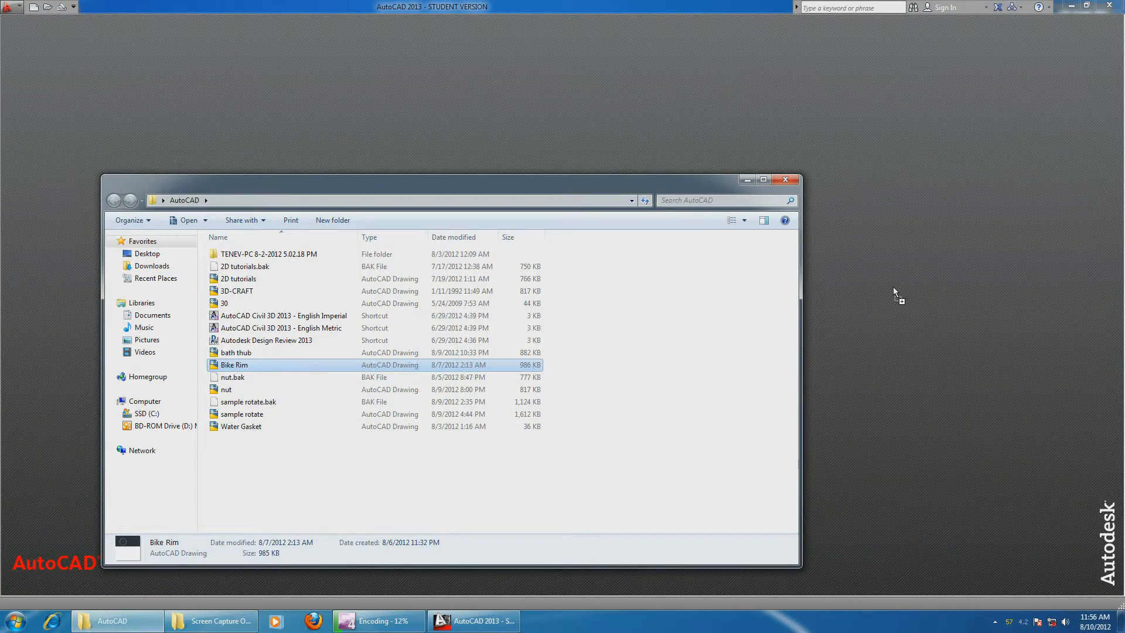
# Open the Bike Rim drawing from the file list and clear the windows to show the desktop
pyautogui.doubleClick(234, 364)
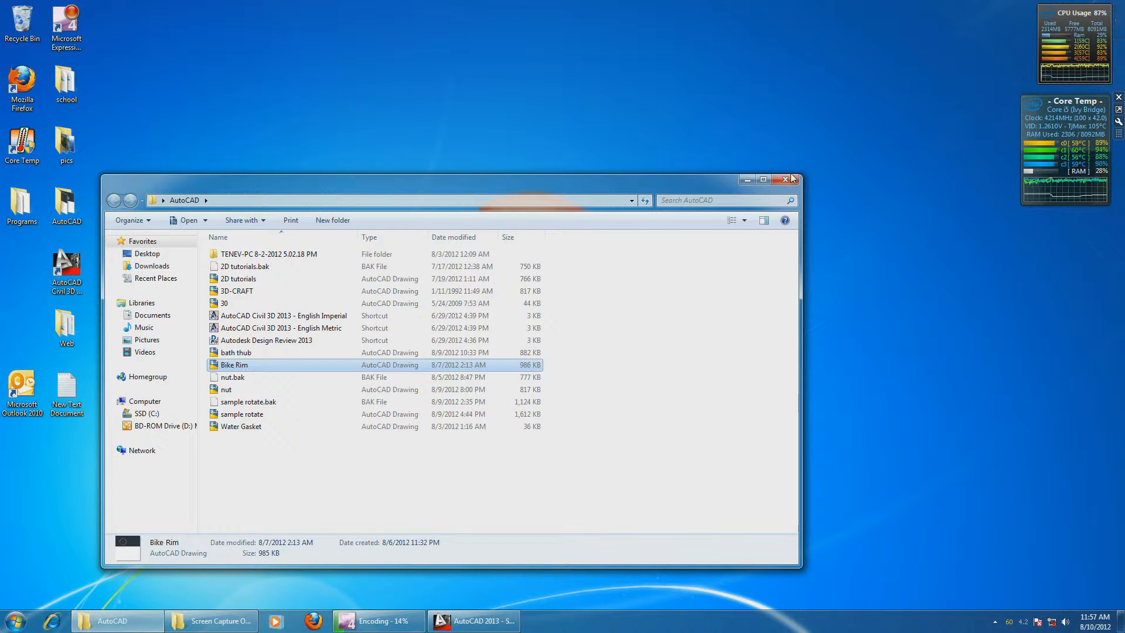
pyautogui.click(794, 179)
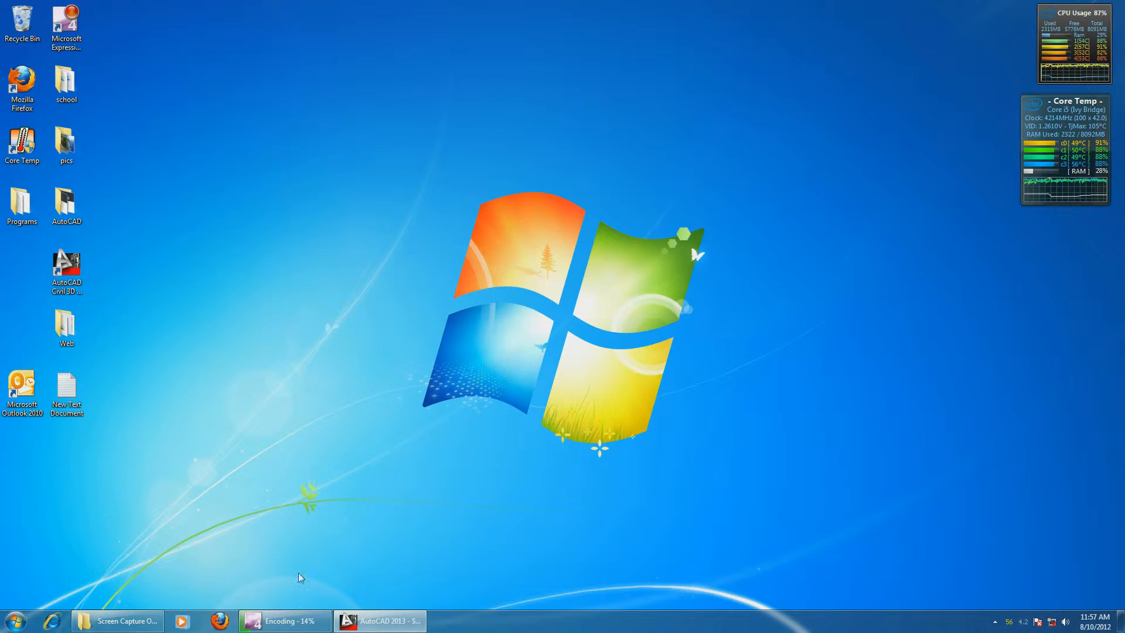
# Check the encoding progress window, hide it, and return to the Bike Rim drawing in AutoCAD
pyautogui.click(284, 621)
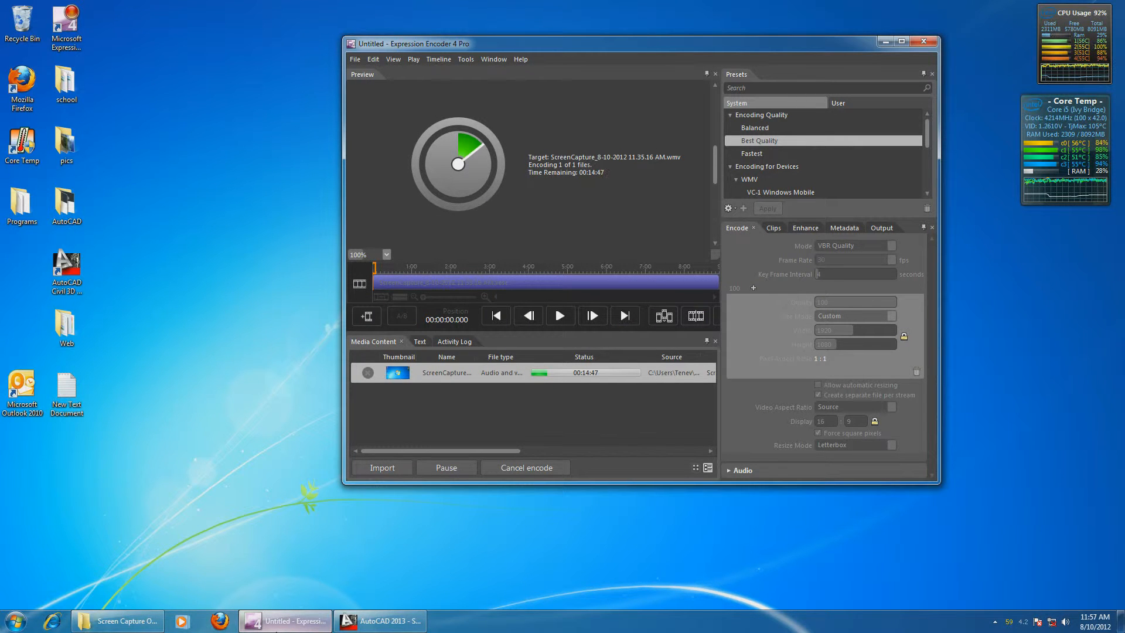
pyautogui.click(886, 42)
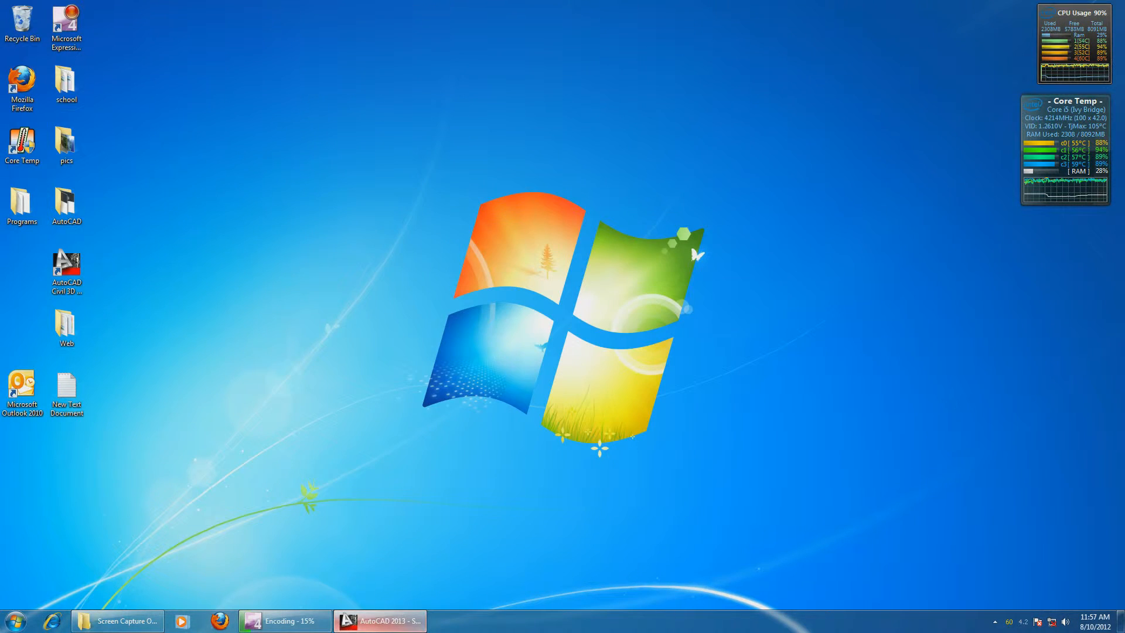
pyautogui.click(378, 621)
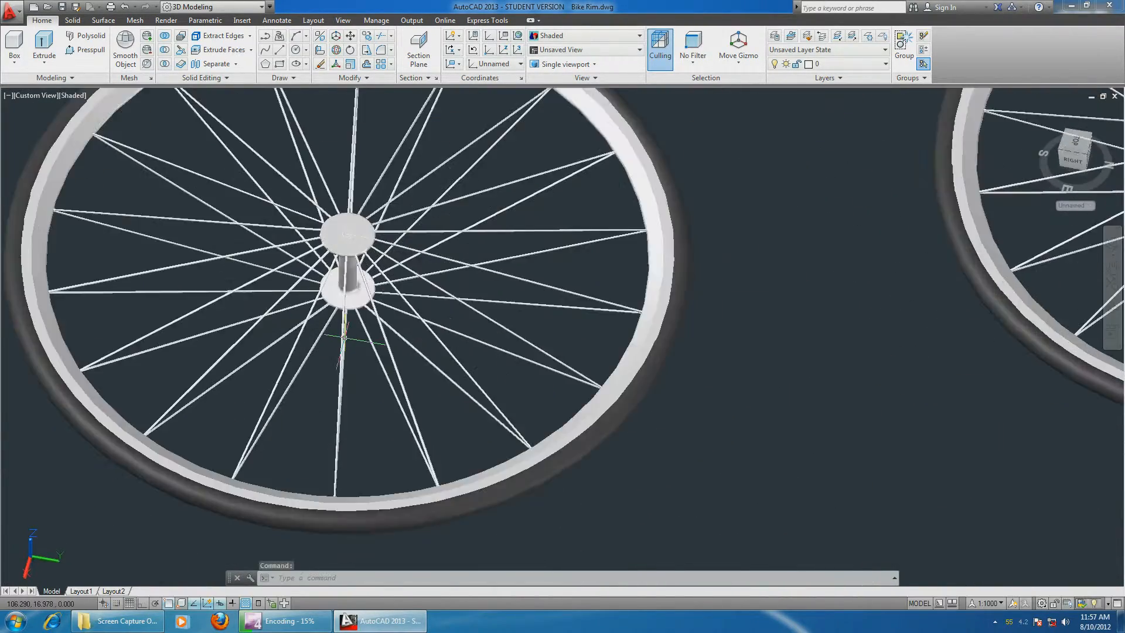
# Orbit and zoom around the bike rims, show them in 2D Wireframe, then switch to Conceptual
pyautogui.moveTo(345, 287); pyautogui.dragTo(395, 240)
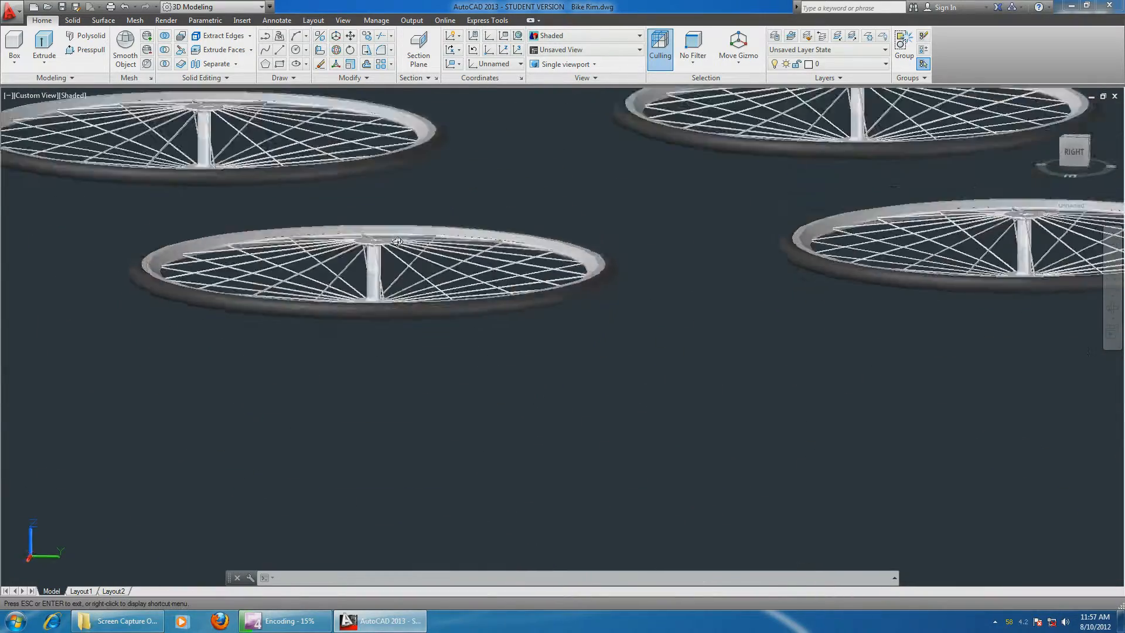
pyautogui.scroll(3)
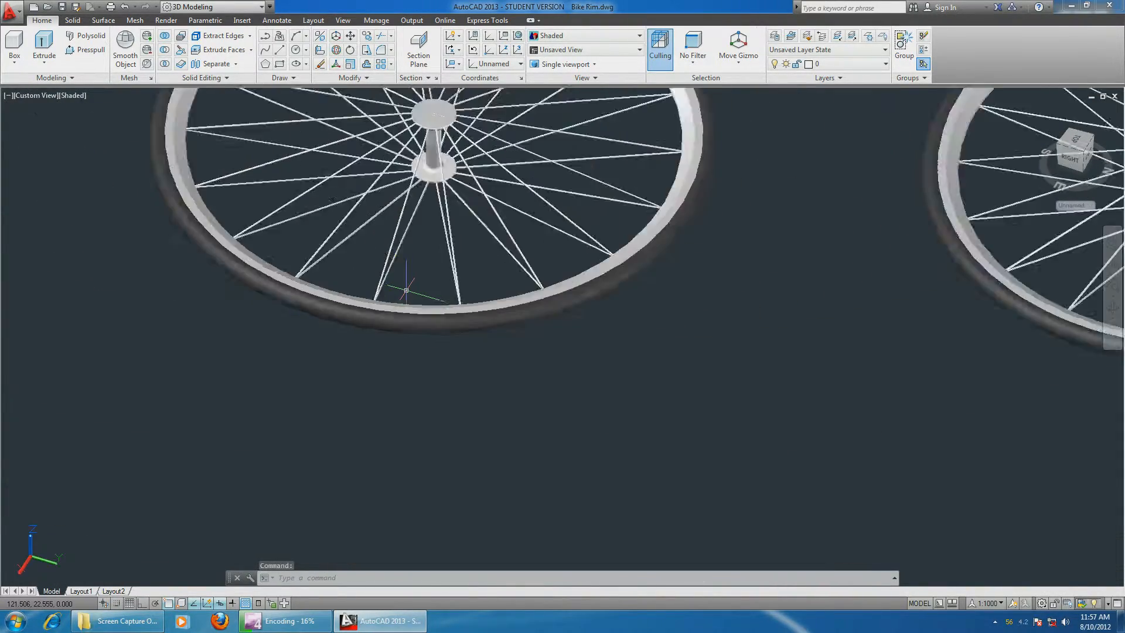
pyautogui.click(71, 95)
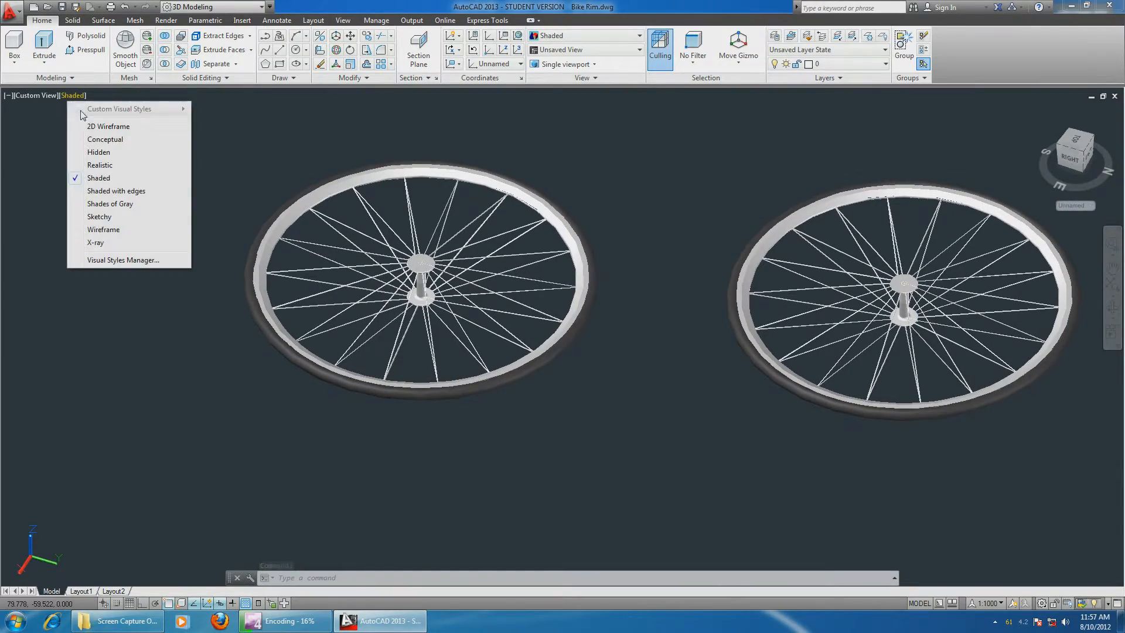
pyautogui.click(104, 229)
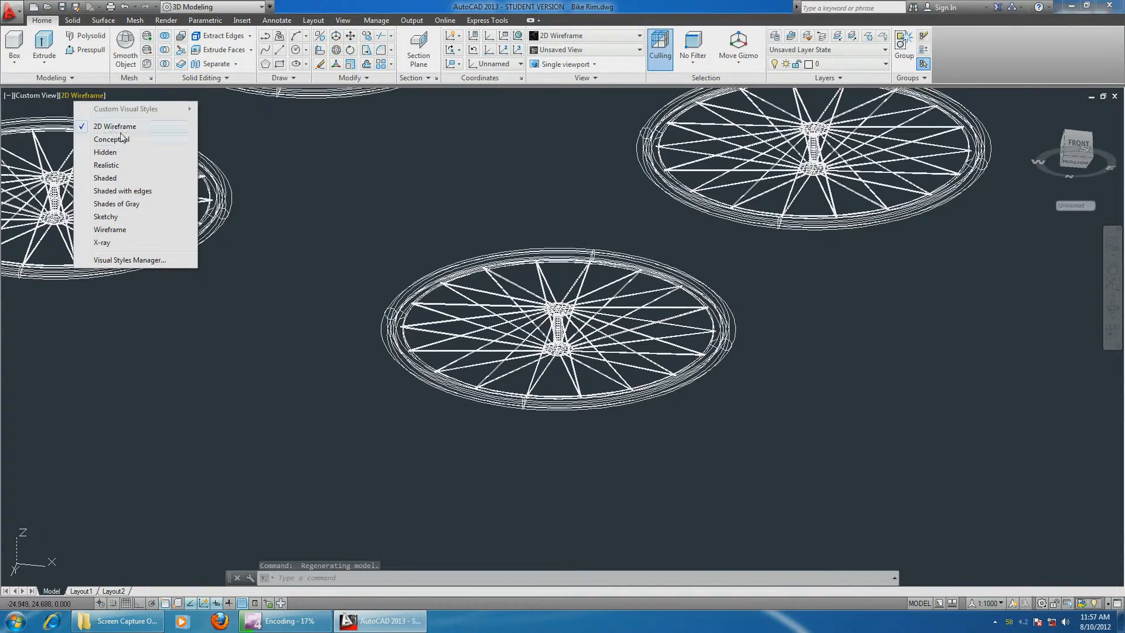
pyautogui.click(111, 139)
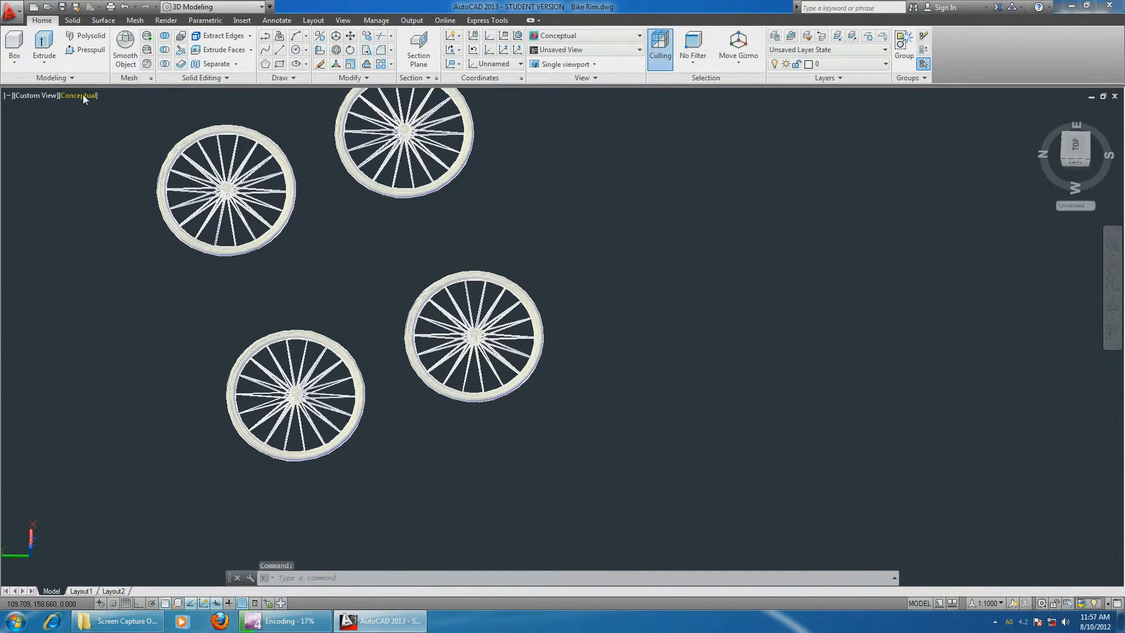
# Show the rims in the Realistic visual style, then switch them to Shaded
pyautogui.click(77, 95)
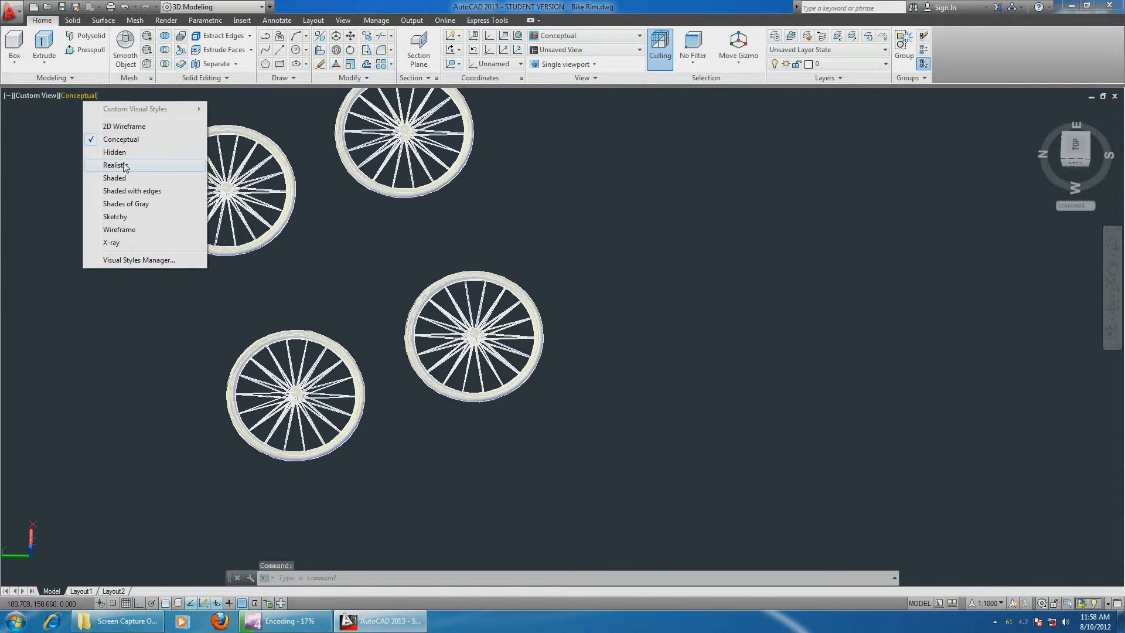
pyautogui.click(114, 165)
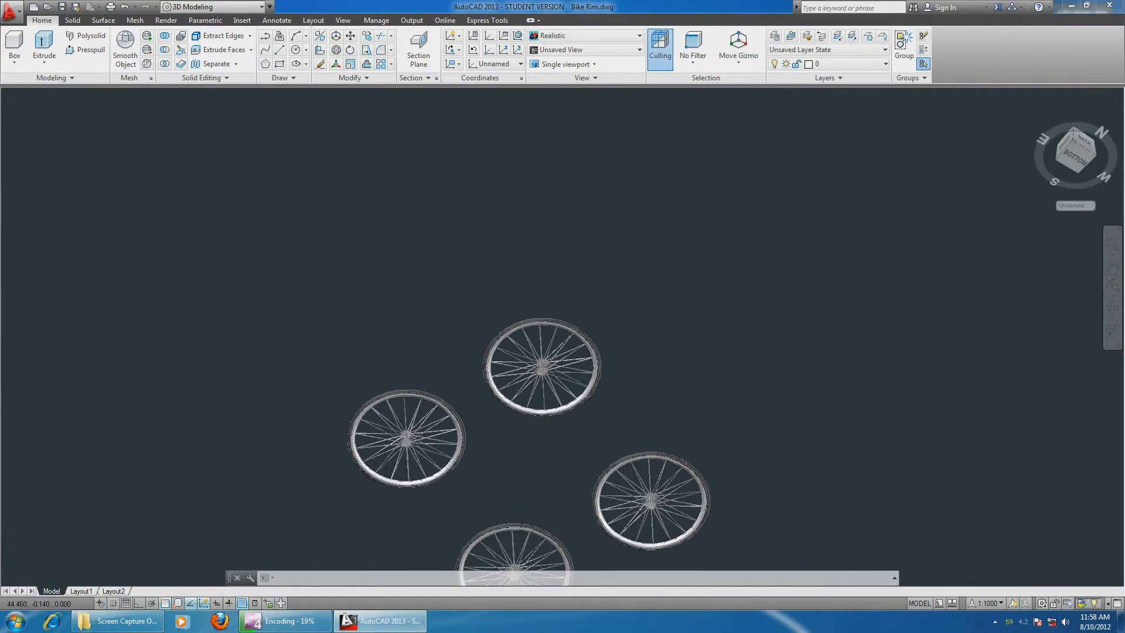
pyautogui.click(72, 94)
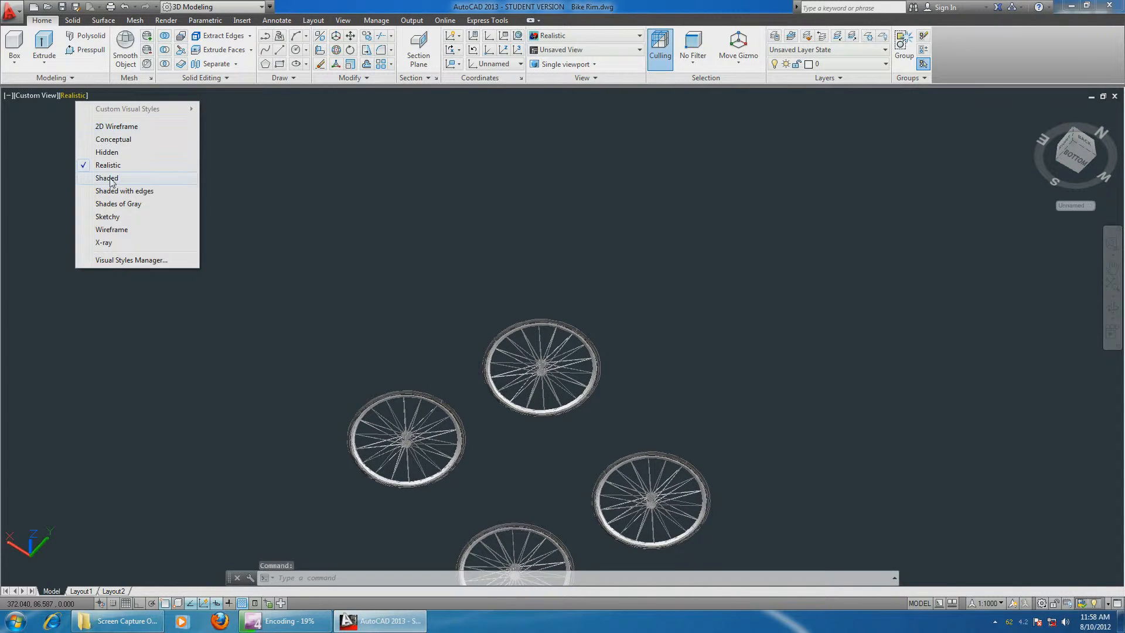
pyautogui.click(106, 178)
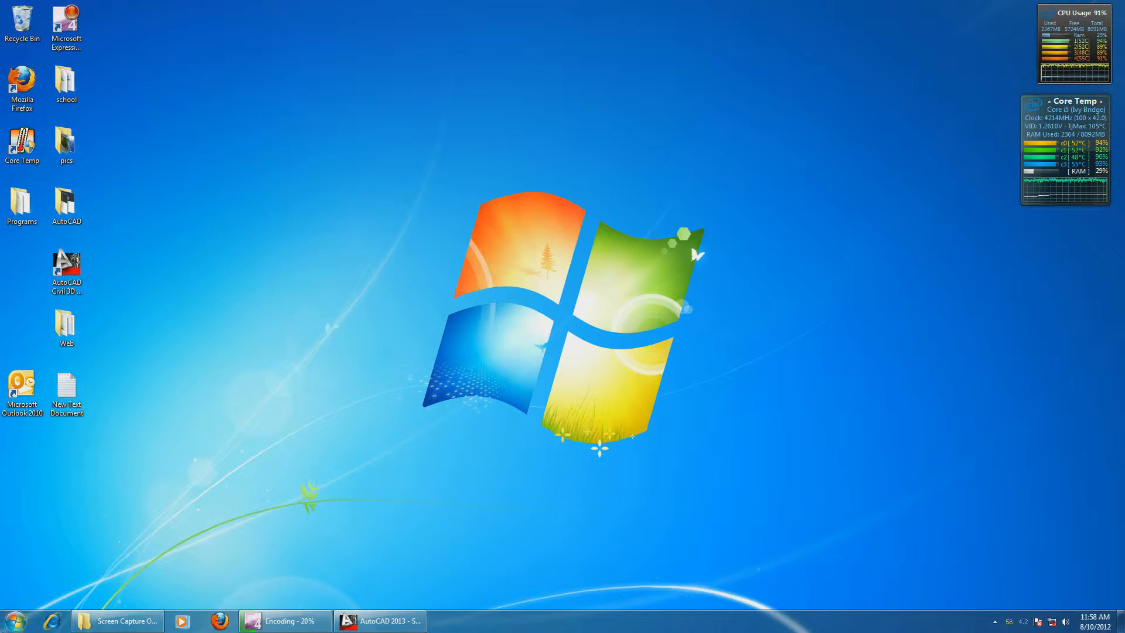
pyautogui.click(8, 621)
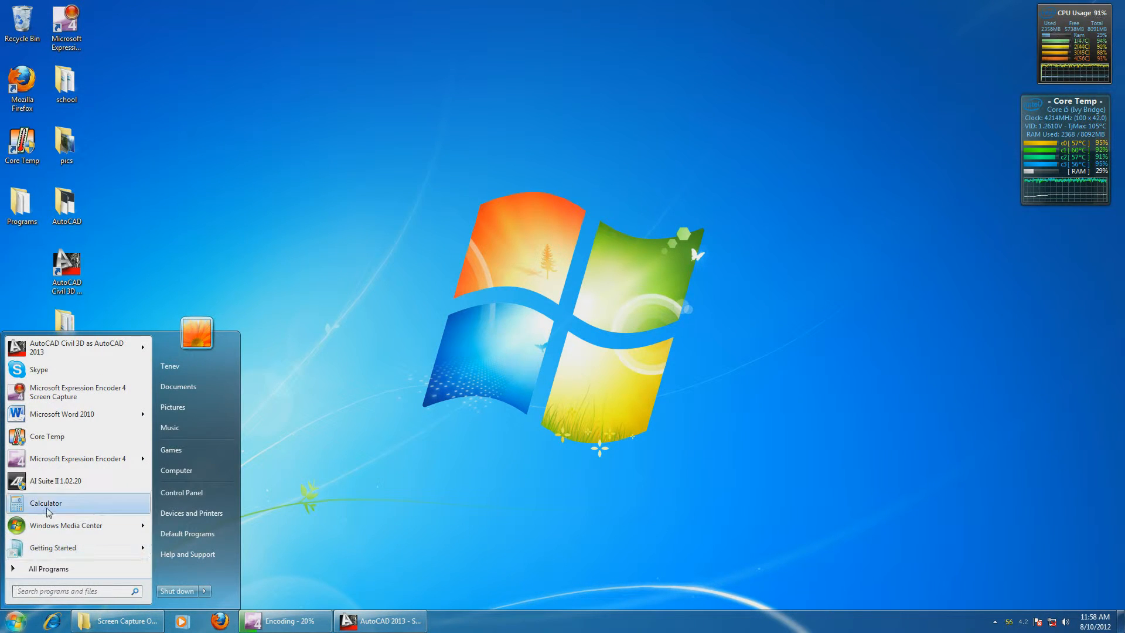
pyautogui.click(46, 502)
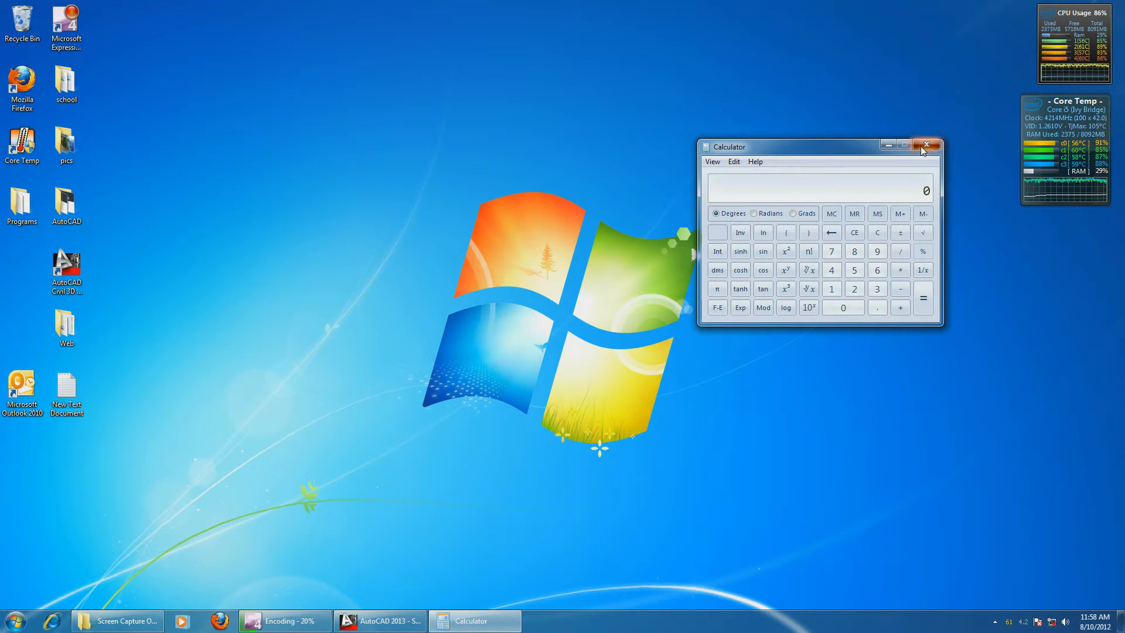
pyautogui.click(925, 146)
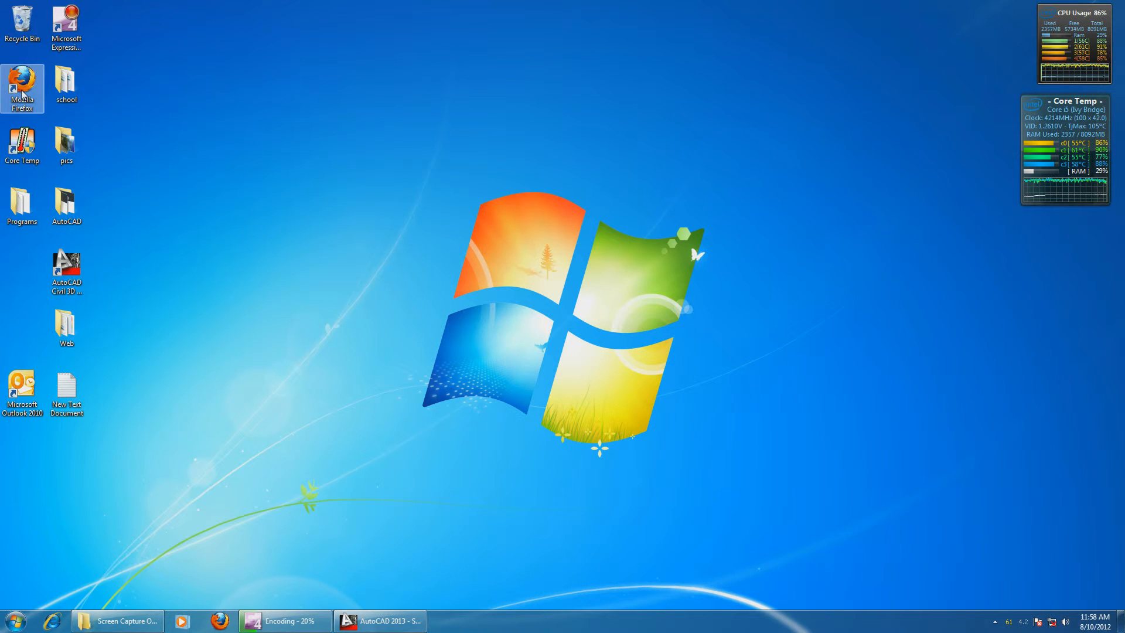